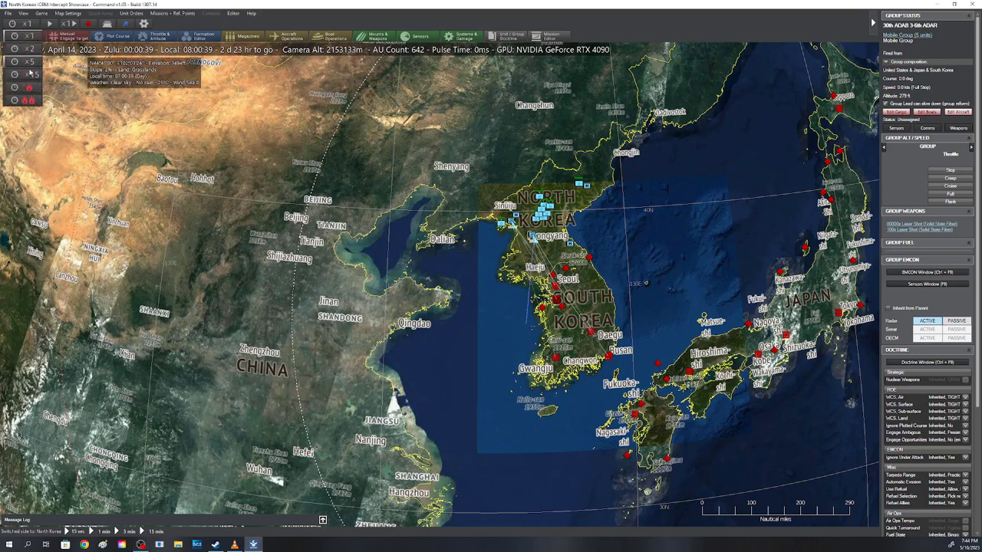
Set the scenario's time compression to x15.
left_click(31, 75)
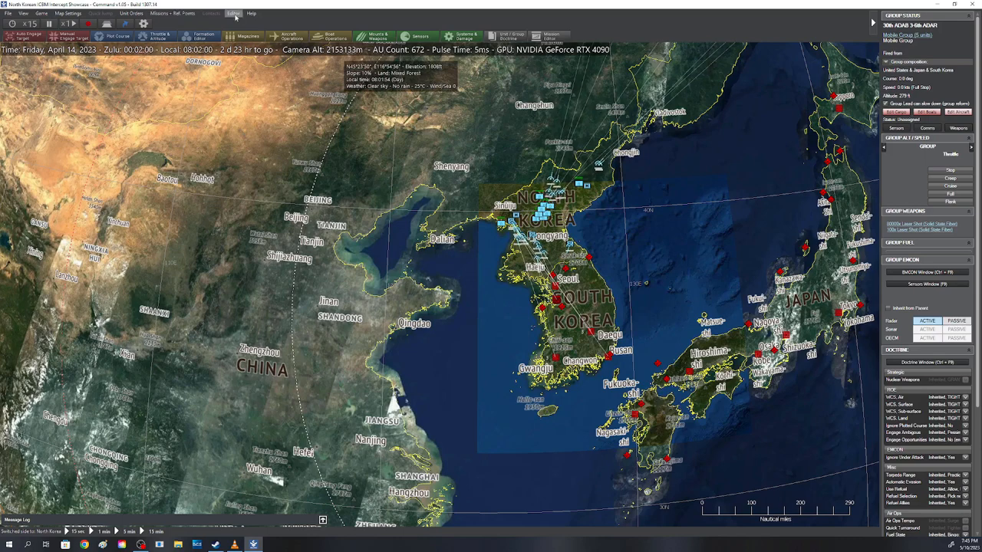
Switch to the United States; Japan; South Korea side and zoom out over the Pacific.
left_click(233, 13)
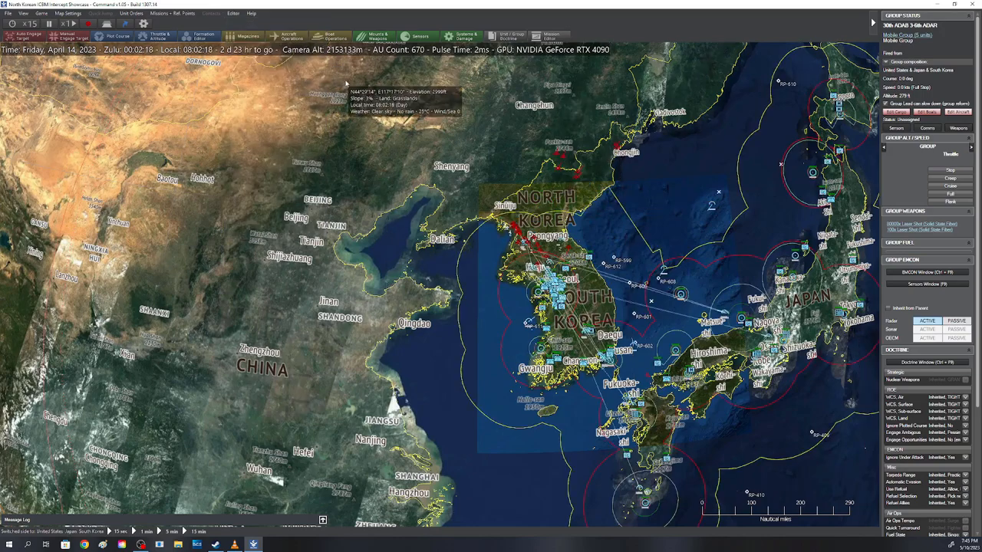
scroll("down", 3)
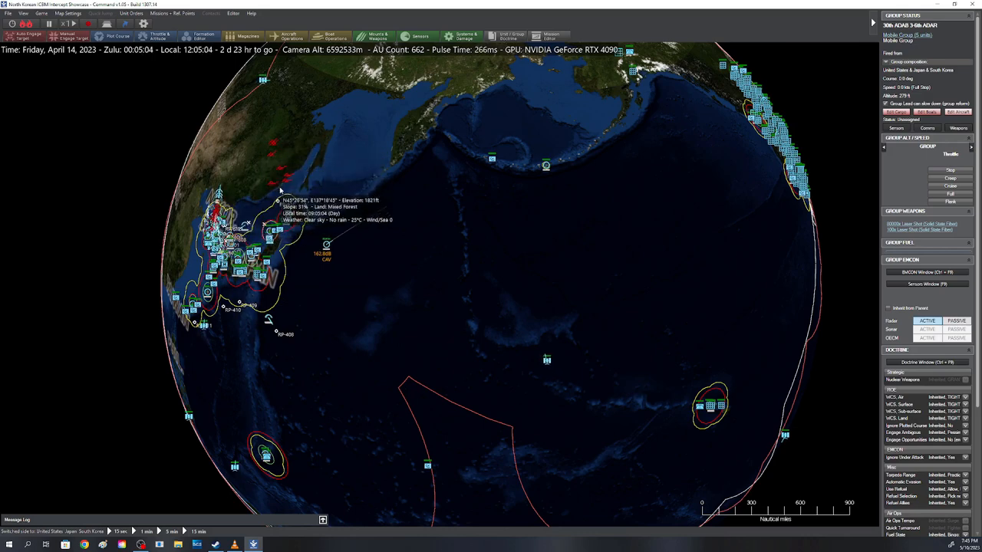
mouse_move(292, 161)
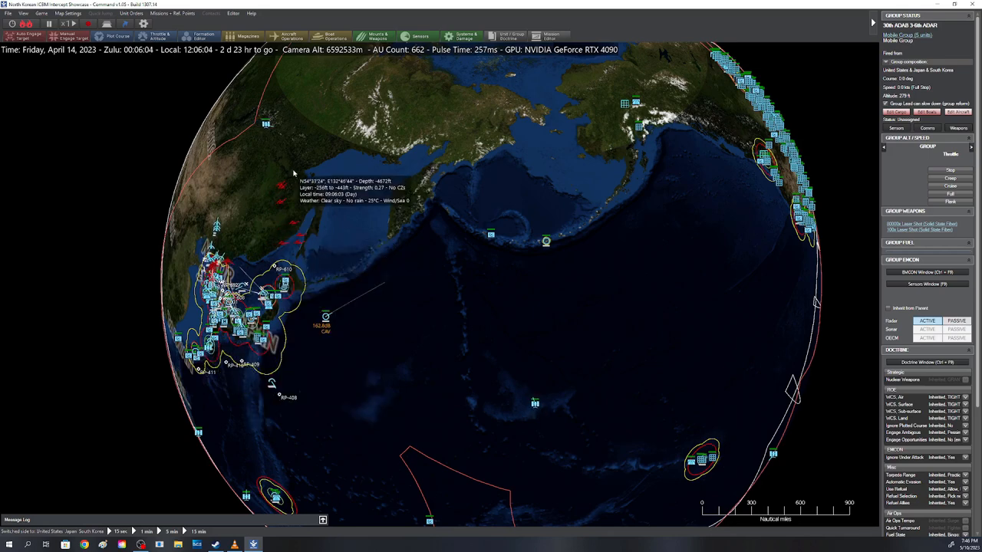
mouse_move(302, 249)
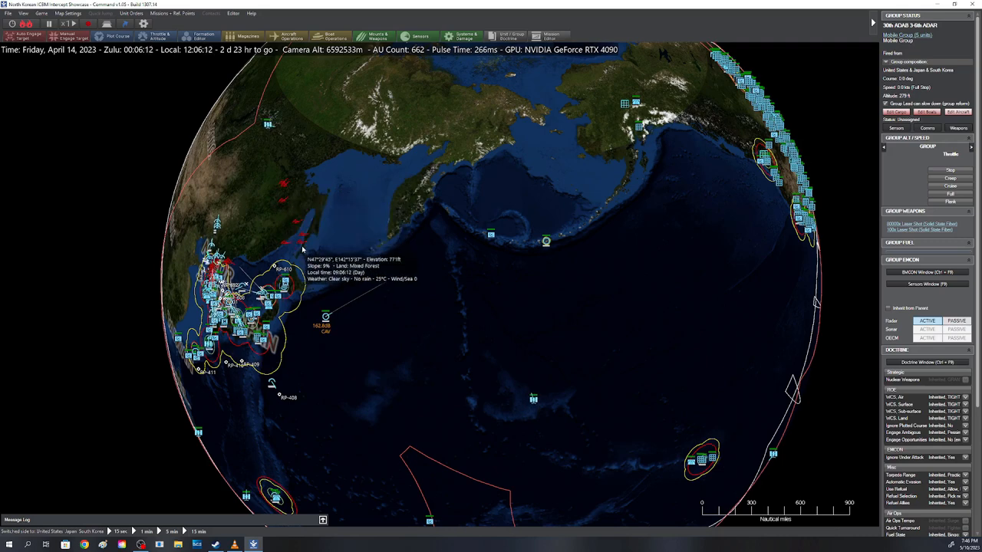
mouse_move(454, 233)
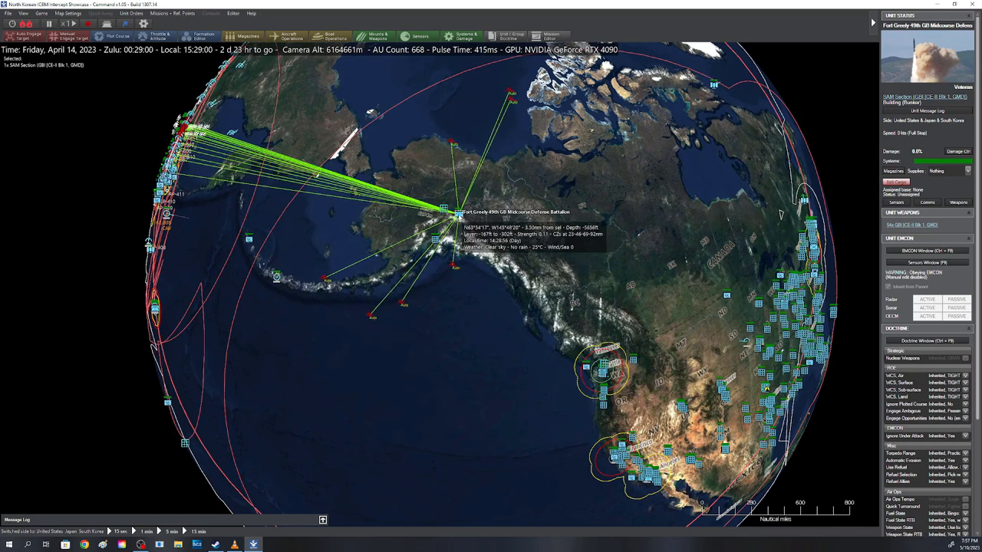
mouse_move(510, 376)
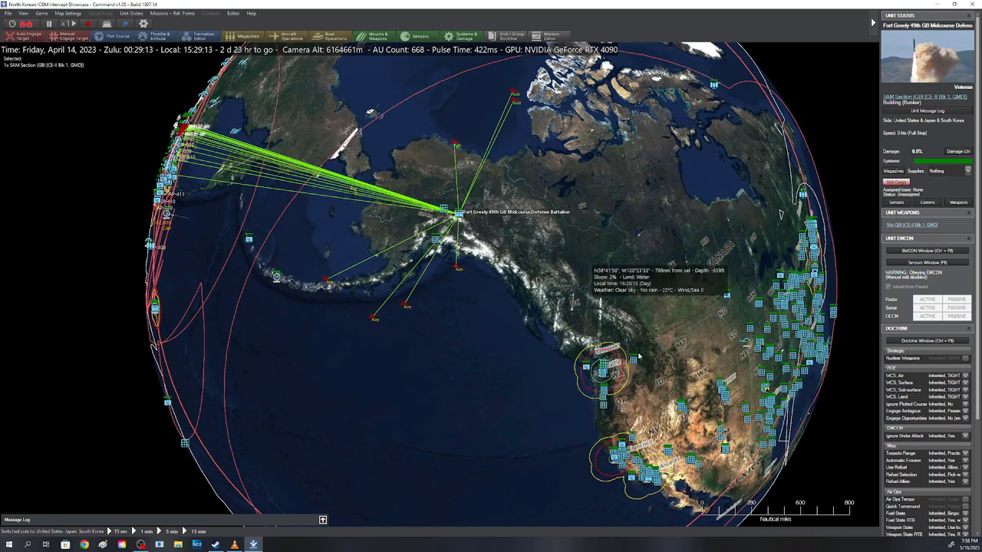
mouse_move(648, 345)
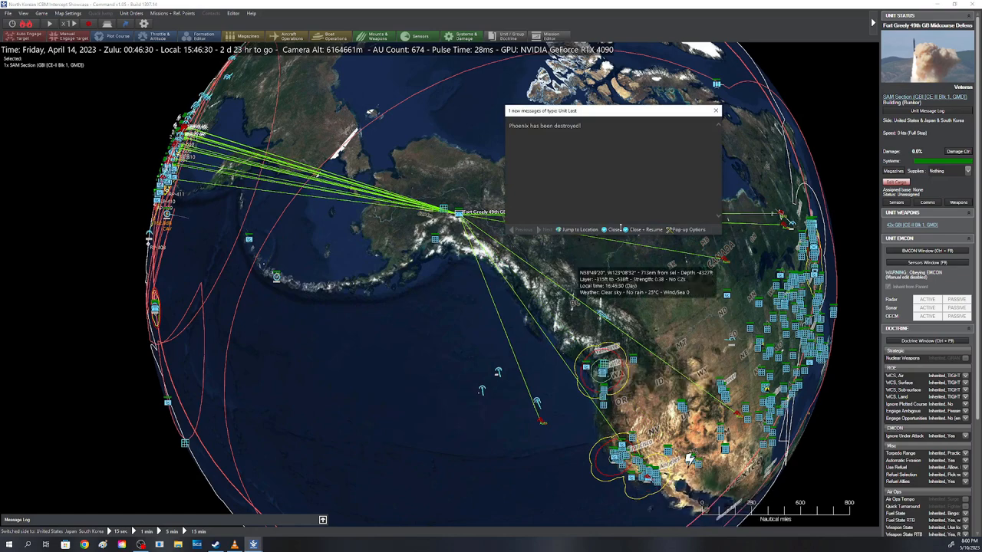
Close the Unit Lost alerts for Phoenix and Los Angeles.
left_click(635, 229)
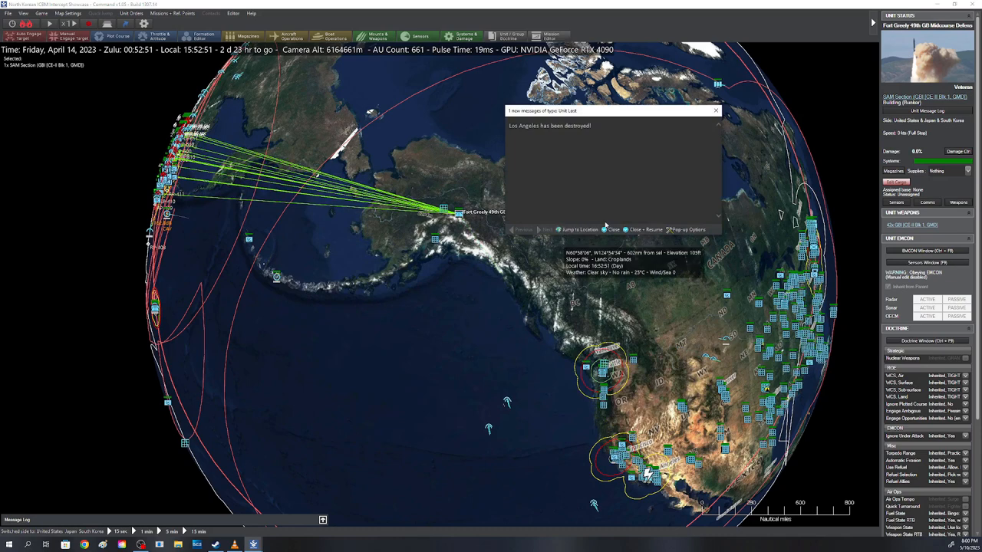
left_click(614, 229)
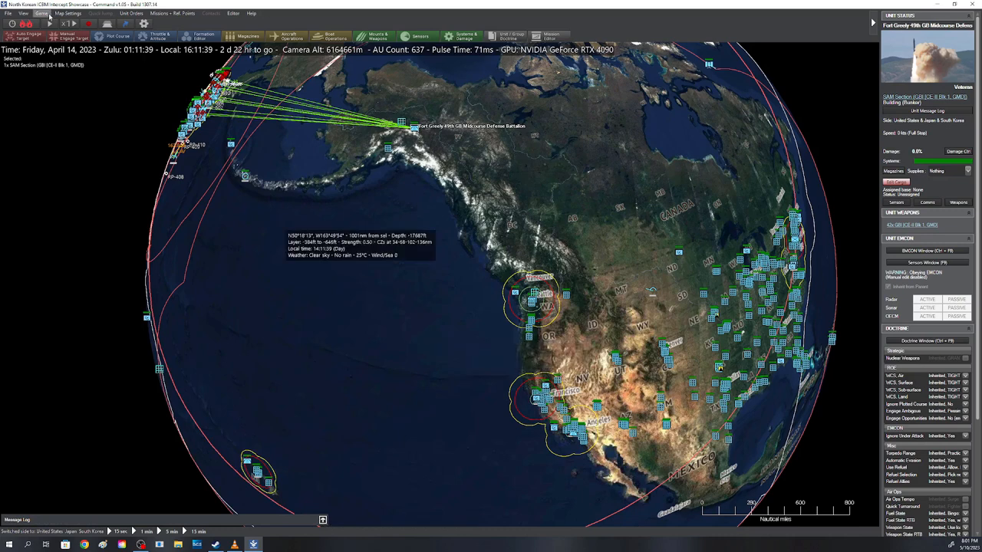
Open the Losses & Expenditures report from the game menu.
left_click(41, 13)
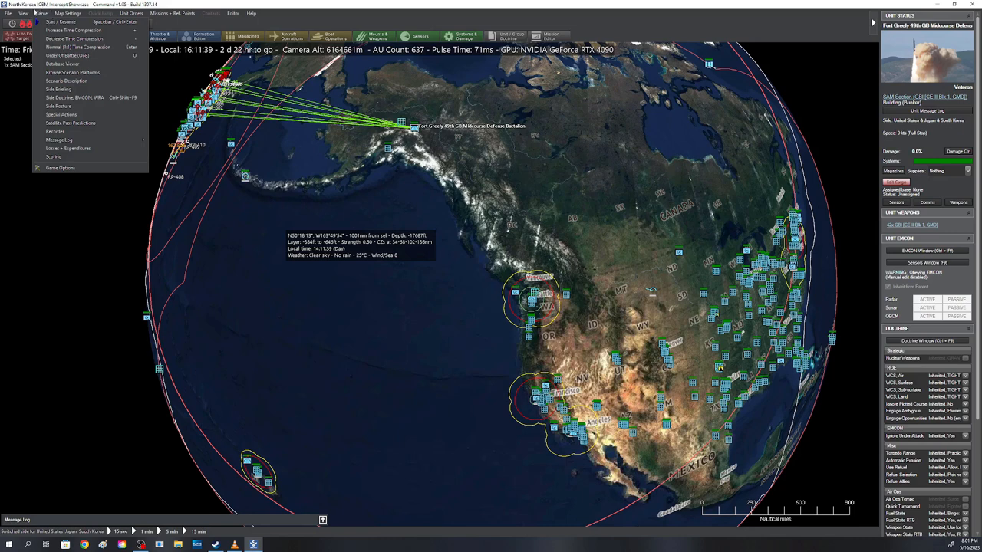
left_click(24, 13)
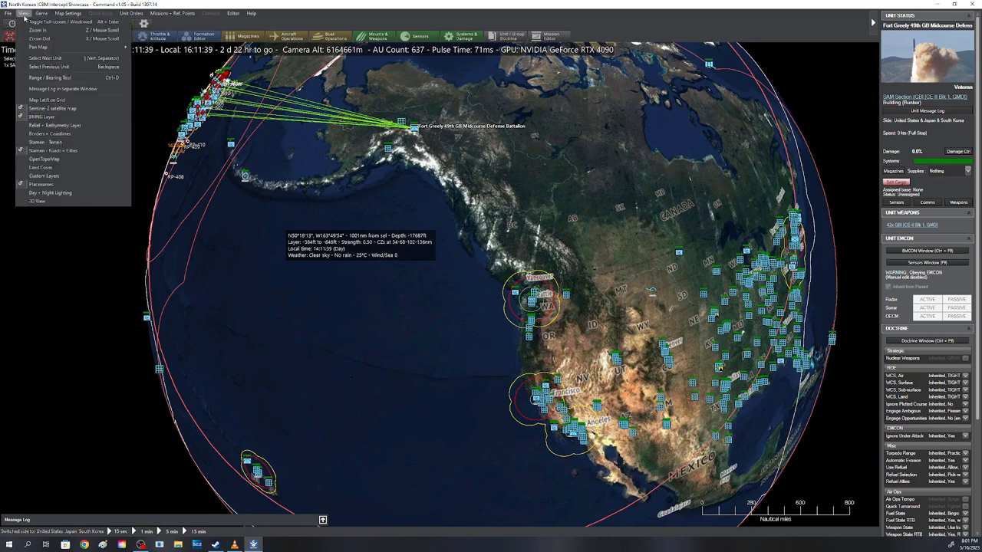
left_click(40, 13)
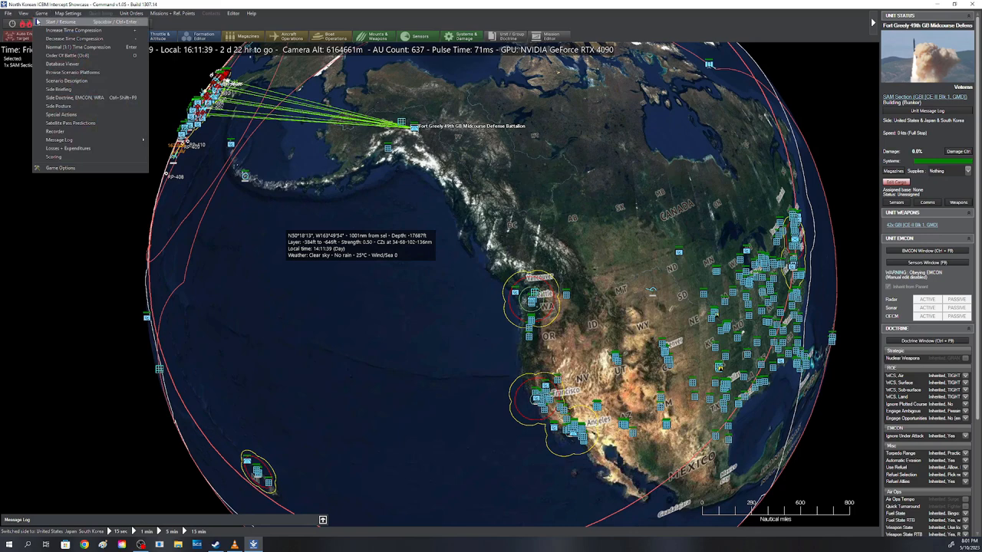
left_click(68, 148)
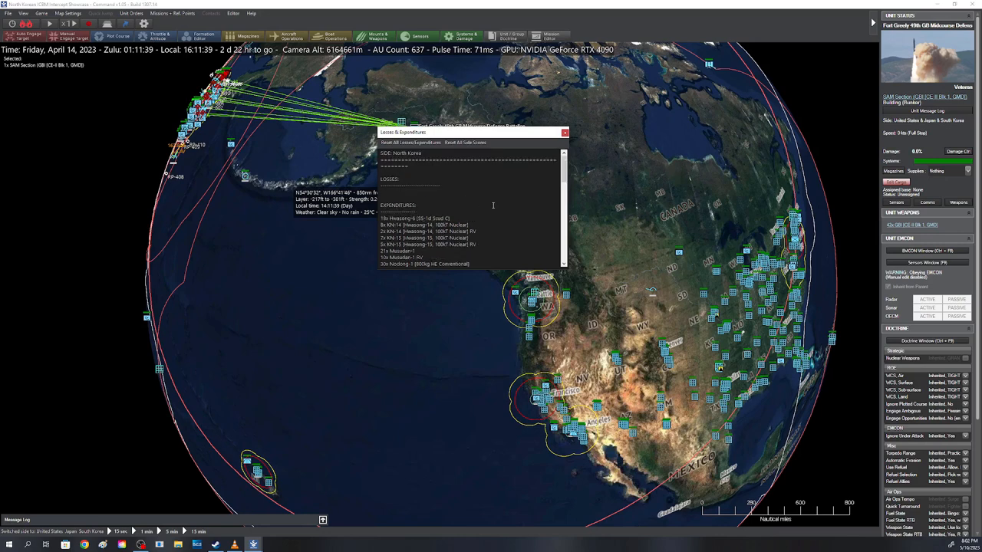
Scroll through both sides' losses, expenditures and weapons lost.
scroll("down", 3)
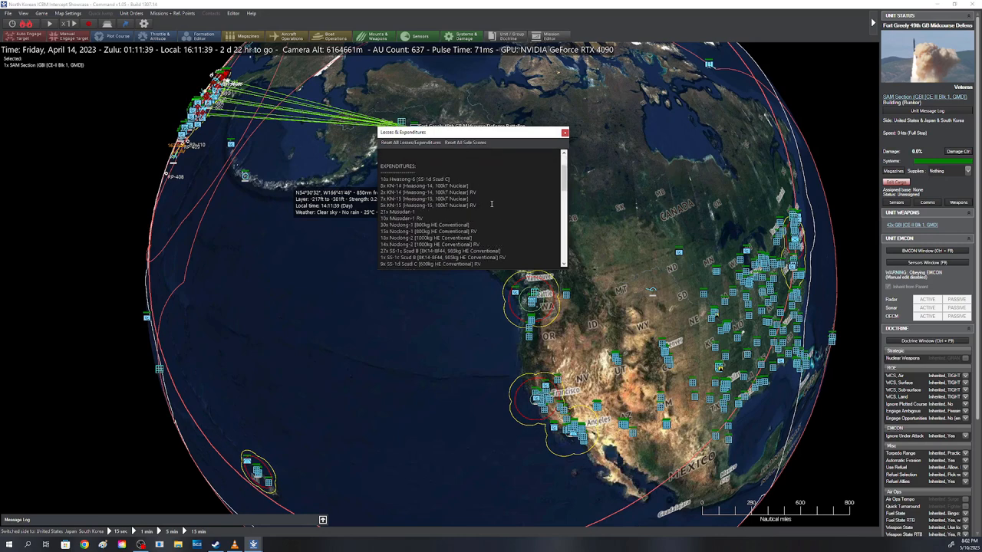
scroll("down", 3)
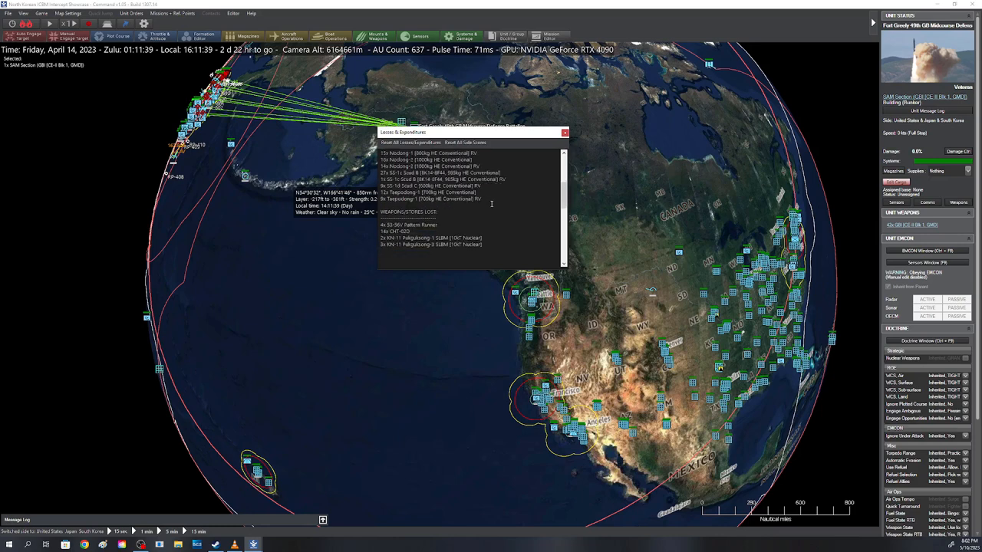
scroll("down", 3)
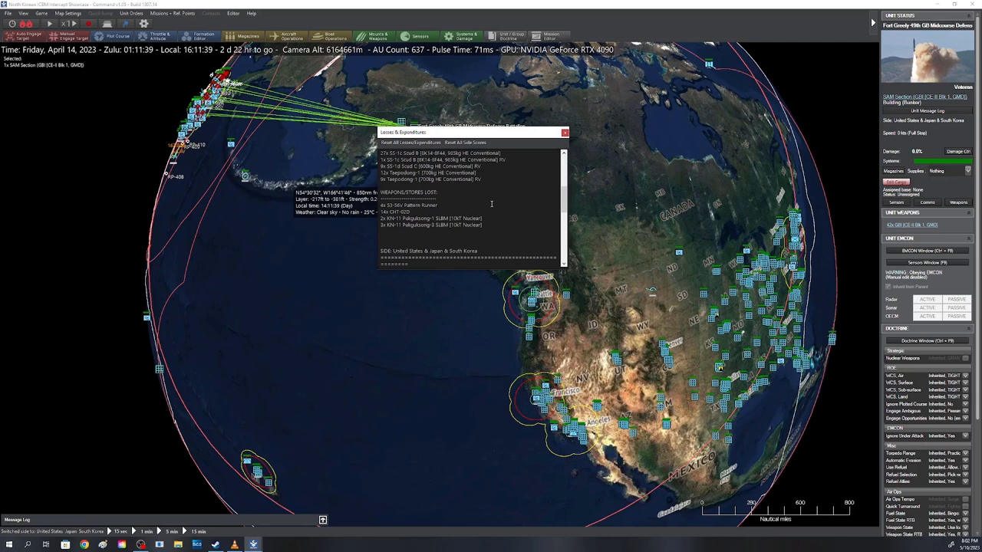
scroll("down", 3)
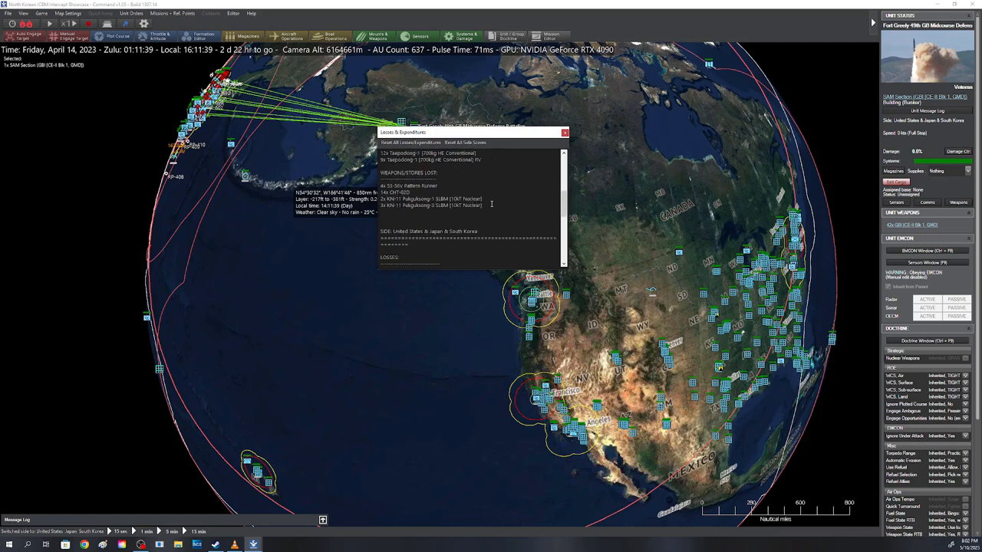
scroll("down", 3)
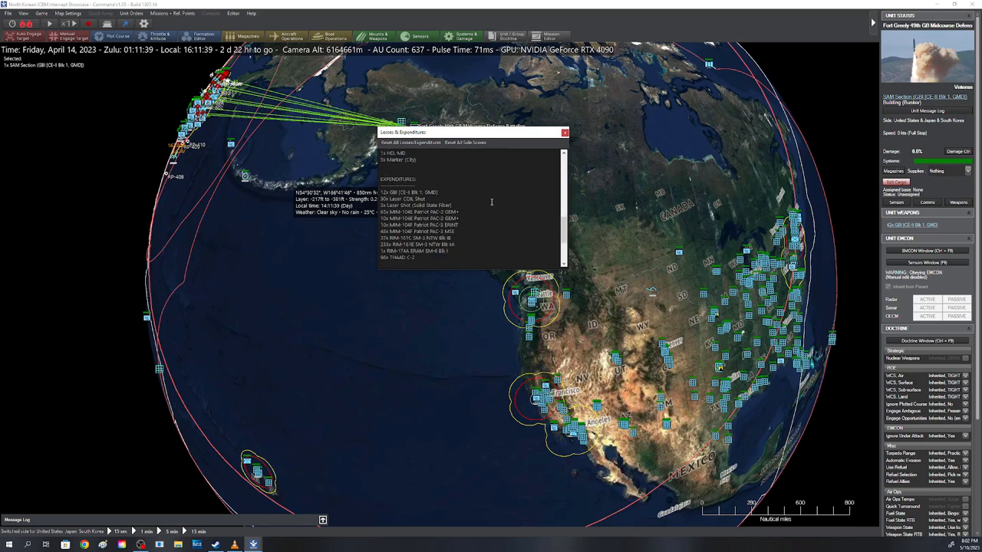
scroll("down", 3)
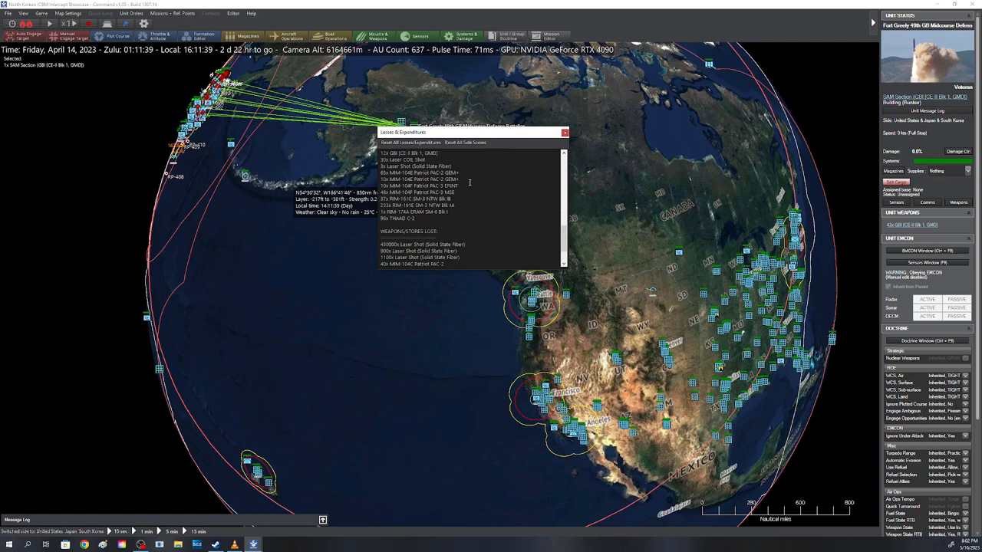
scroll("down", 3)
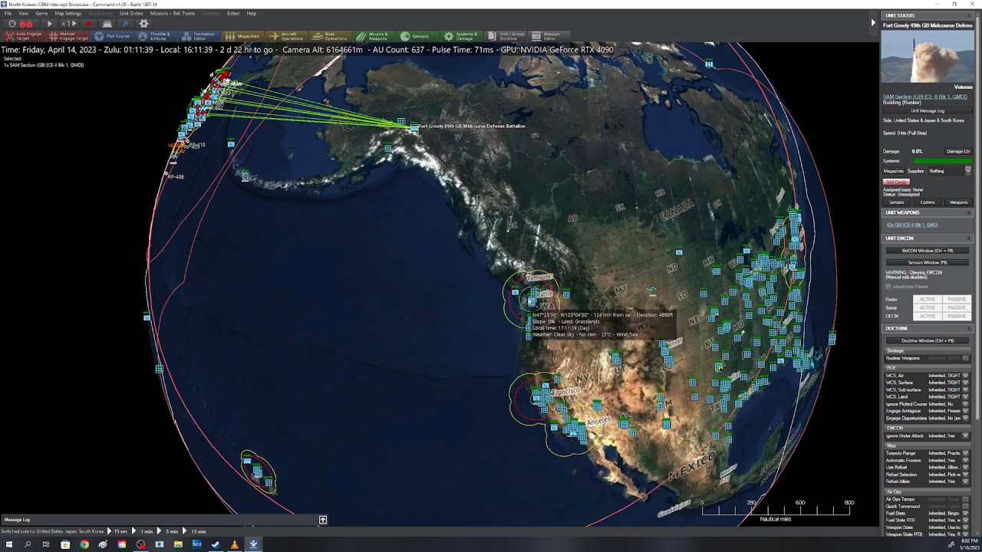
mouse_move(572, 453)
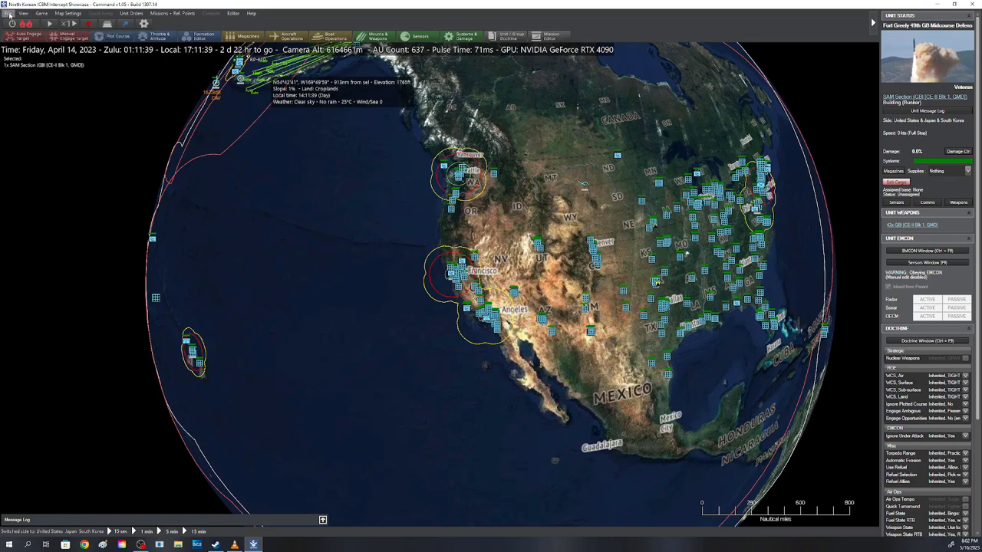
Exit via File > Exit and confirm Ok in the Exit Command dialog.
left_click(8, 13)
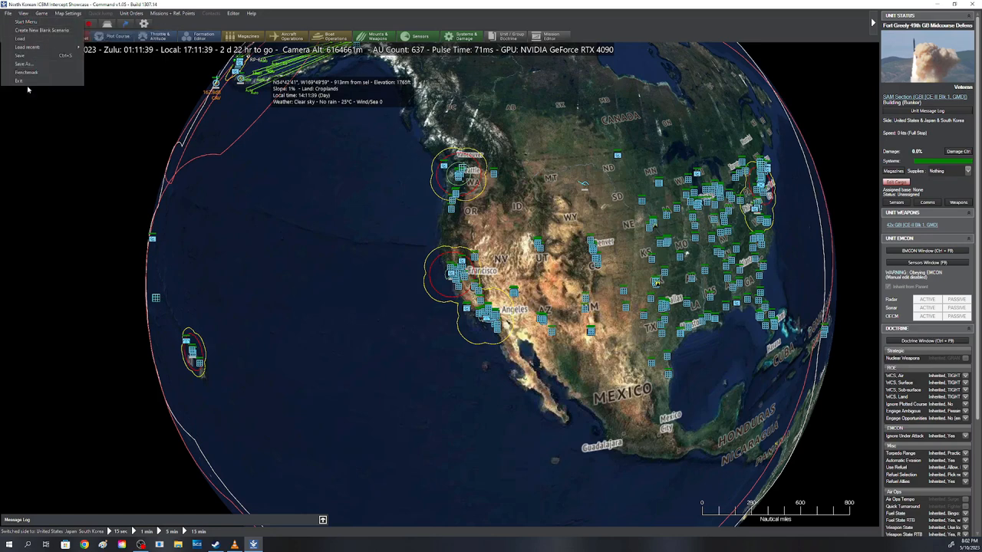
mouse_move(19, 80)
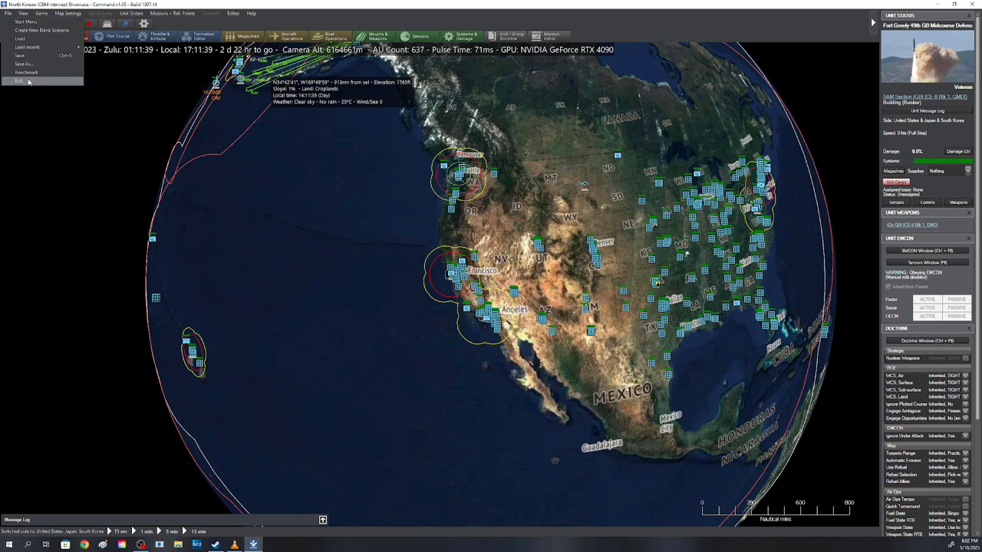
left_click(19, 81)
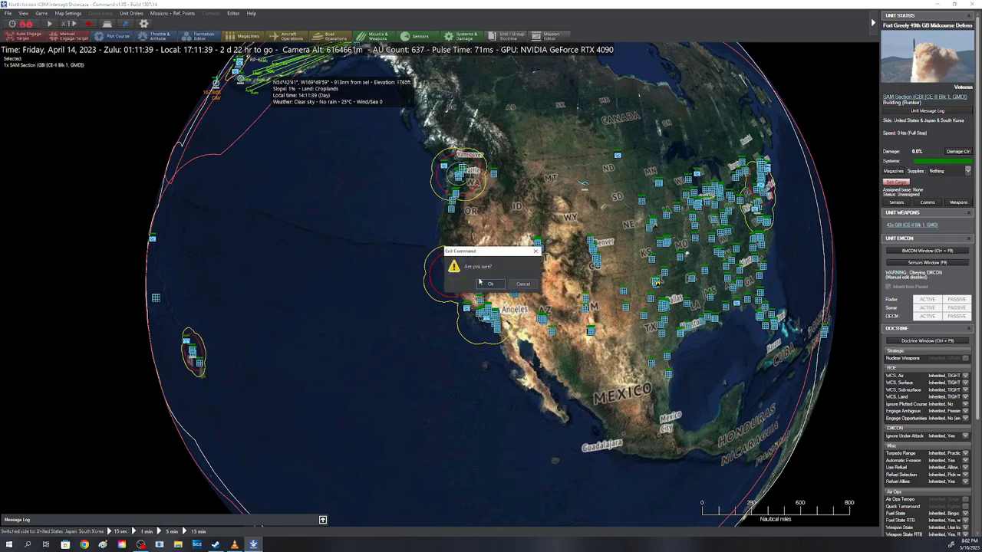
left_click(491, 284)
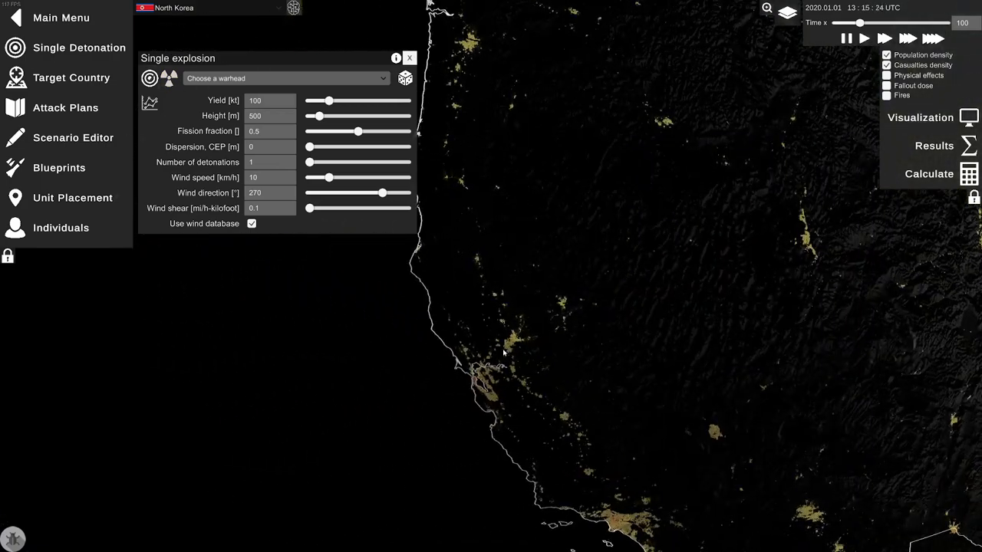
Detonate 100 kt single explosions over Los Angeles and a Texas city, then zoom toward Chicago.
scroll("up", 3)
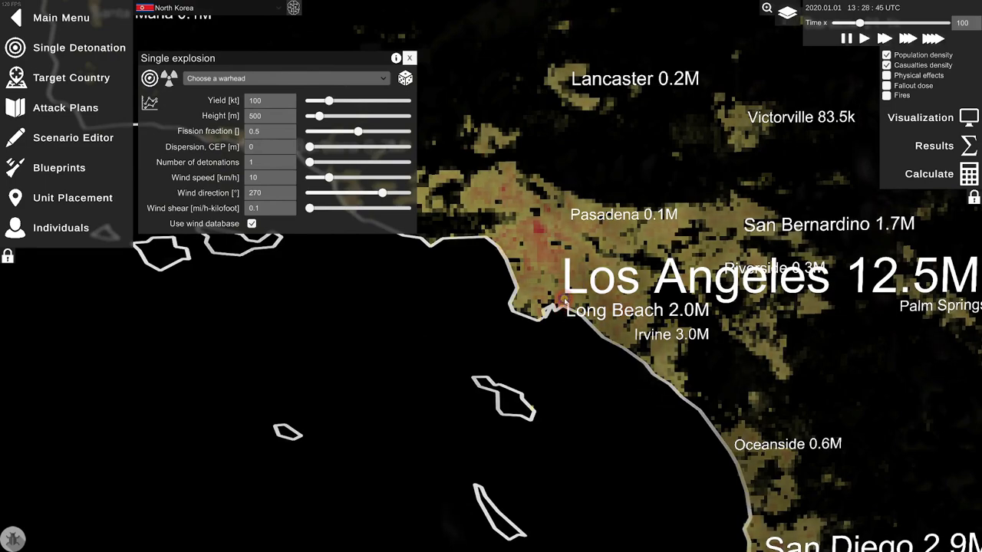
left_click(929, 174)
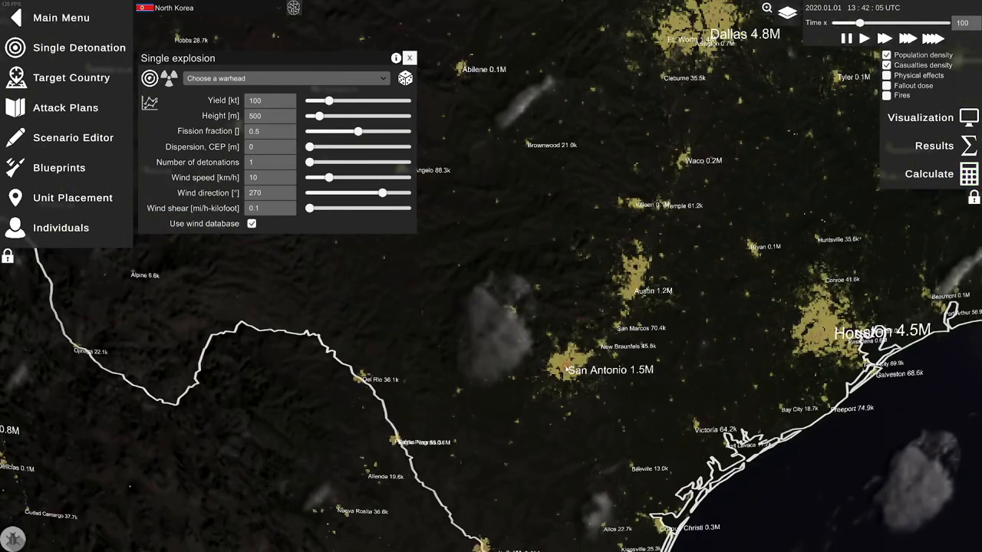
left_click(929, 173)
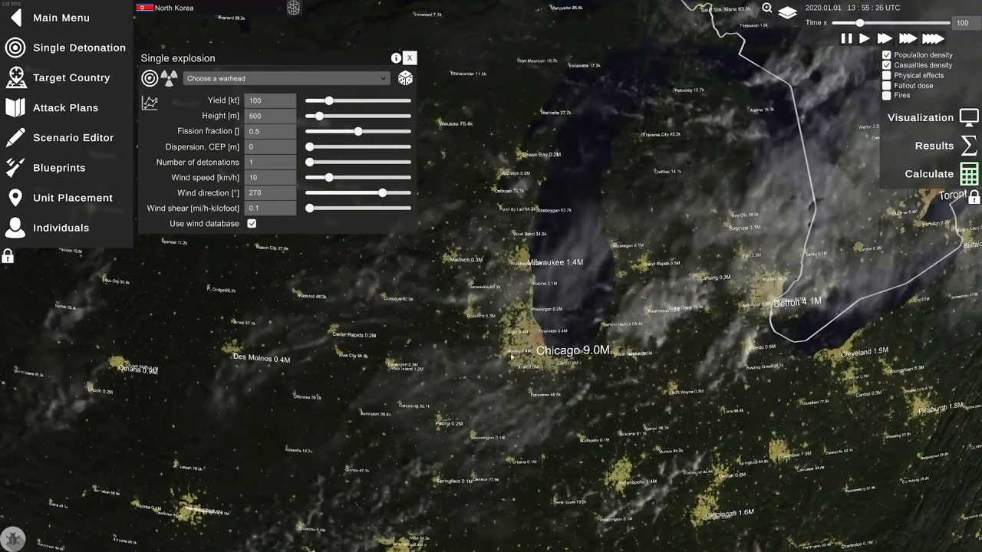
scroll("up", 3)
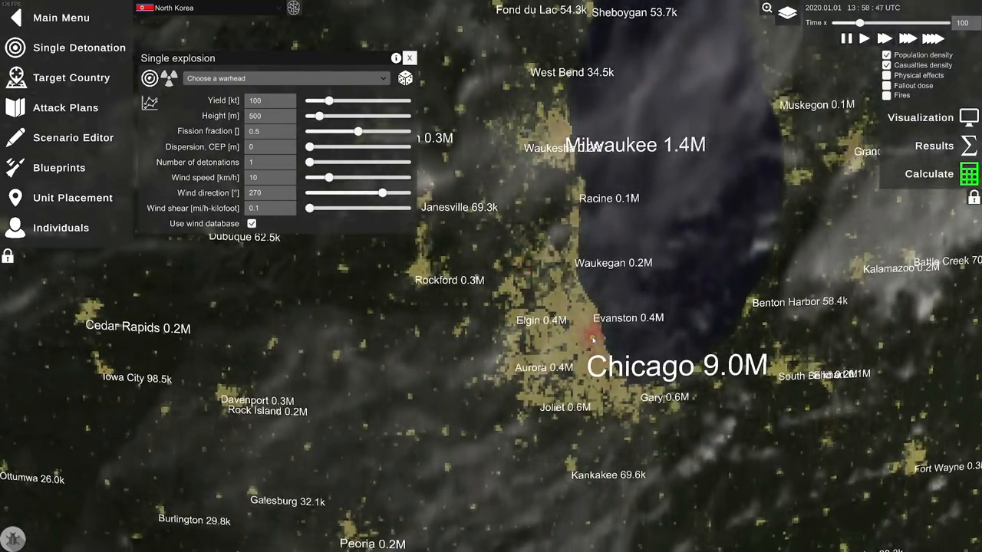